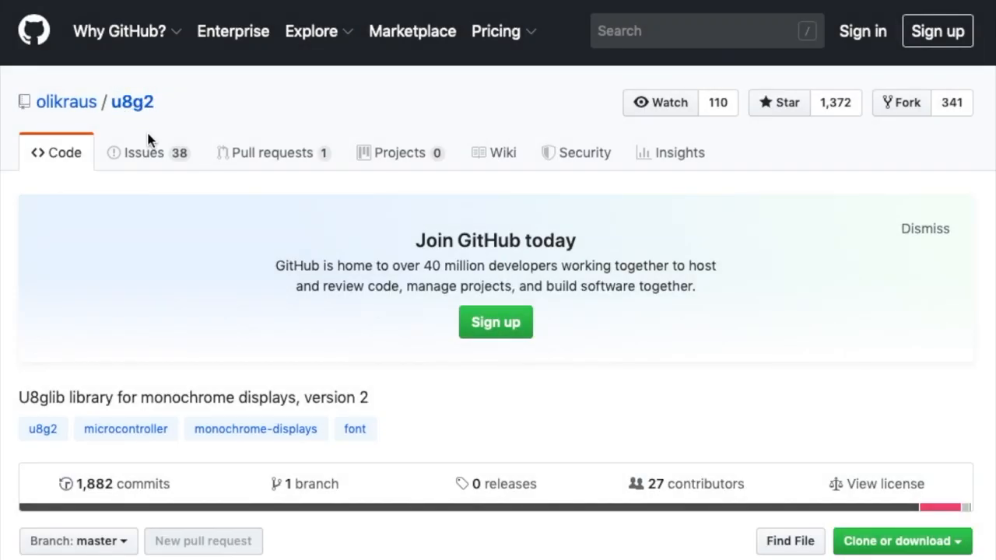
Review the ls /dev/cu.* output showing only the Bluetooth incoming port, then return to Arduino IDE
scroll(down, 3)
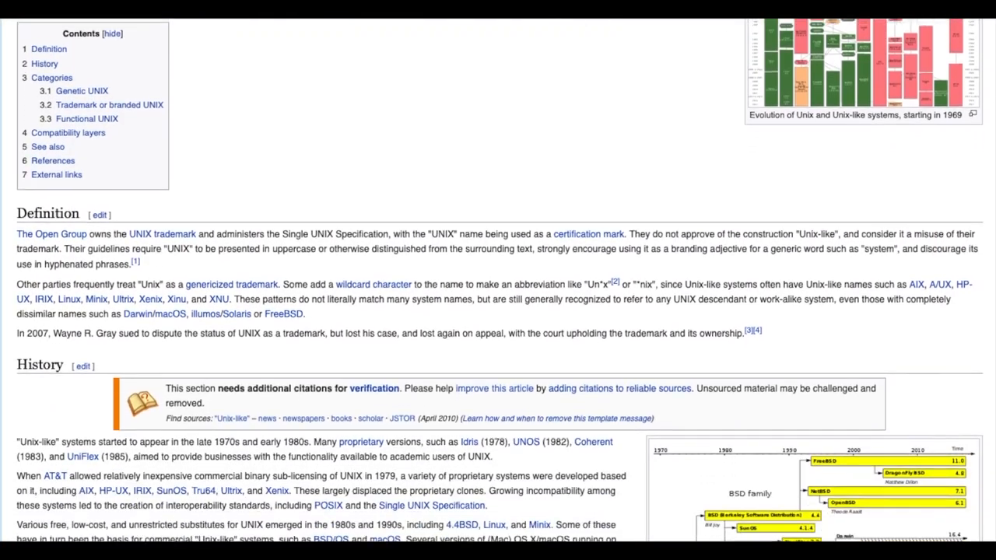
scroll(down, 3)
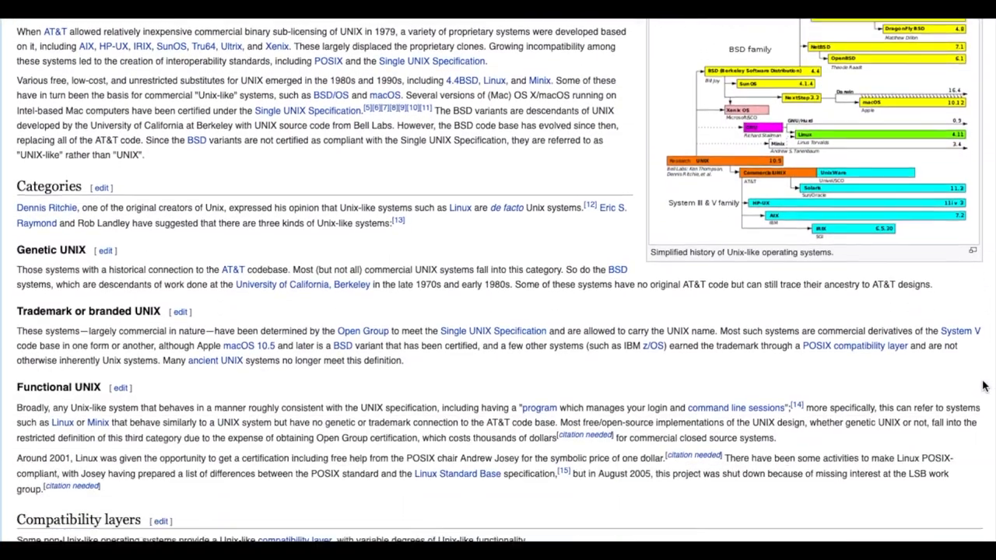
scroll(down, 3)
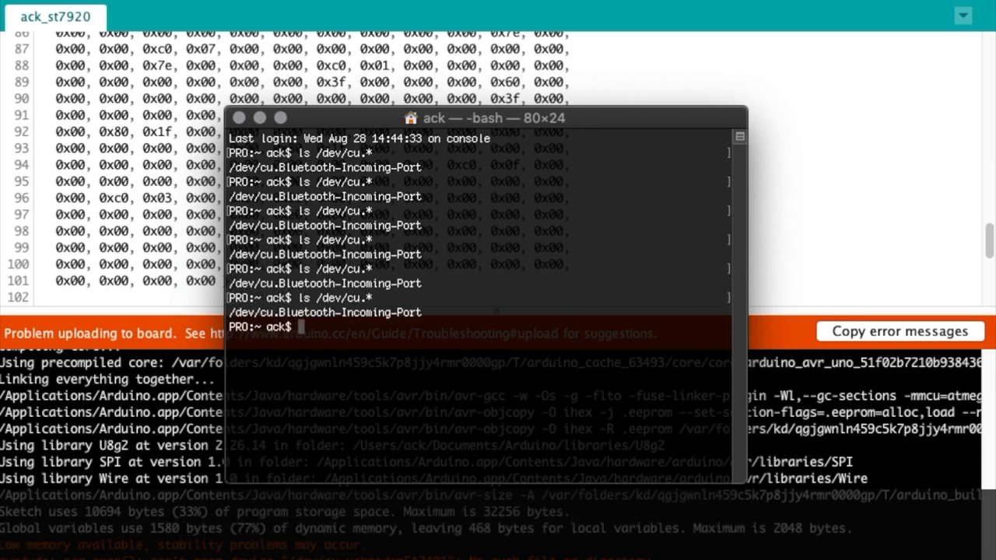
click(211, 10)
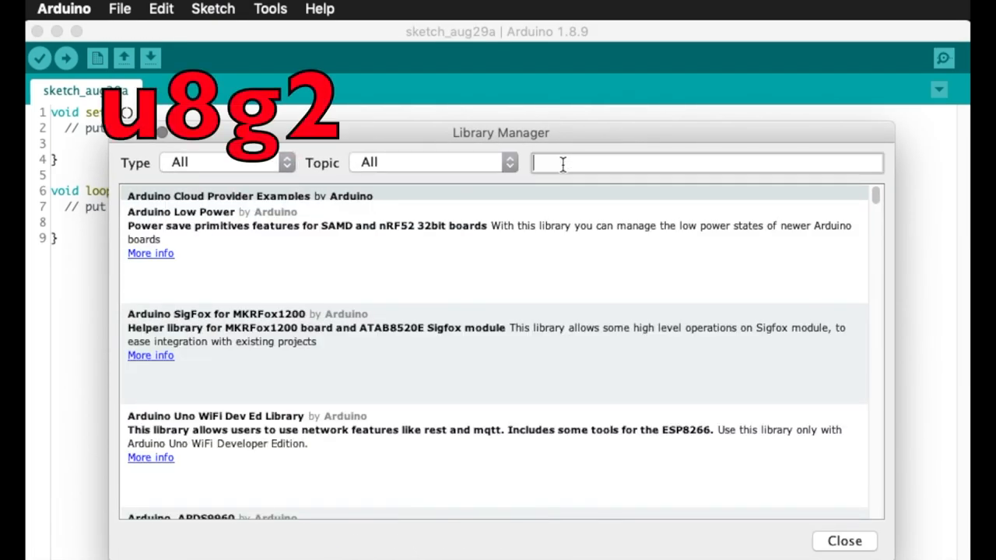
Filter the library manager for 'u8g2' and scroll to the U8g2 by oliver entry
text(u8)
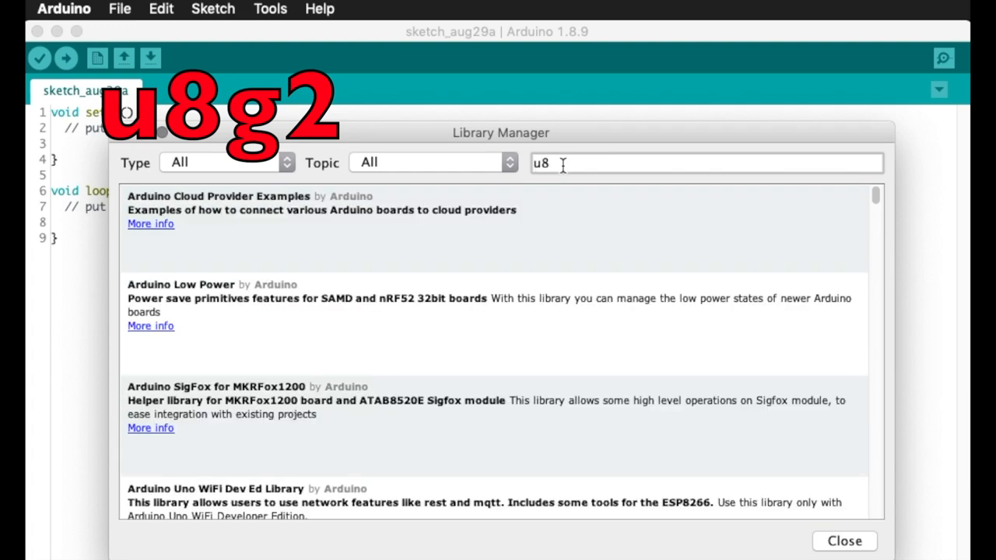
text(g2)
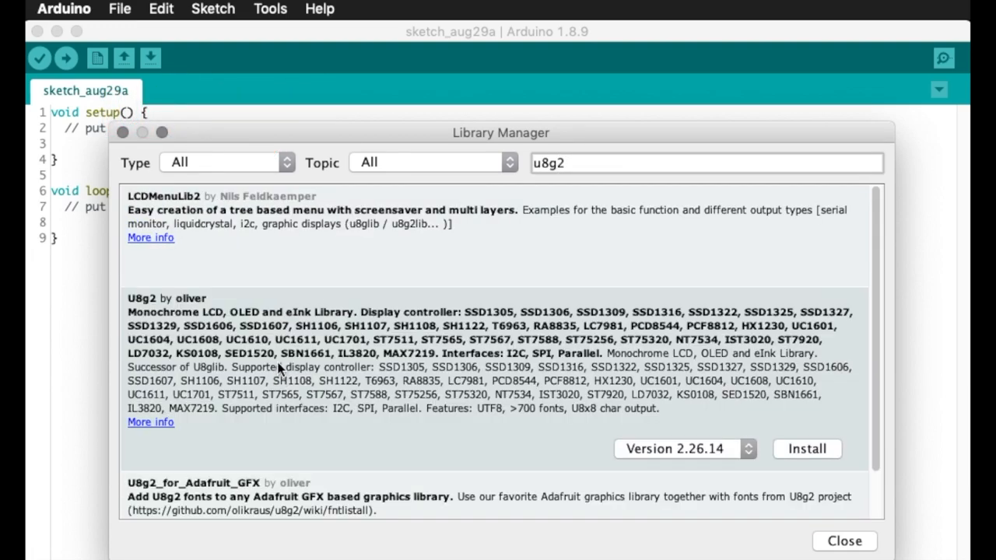
scroll(down, 3)
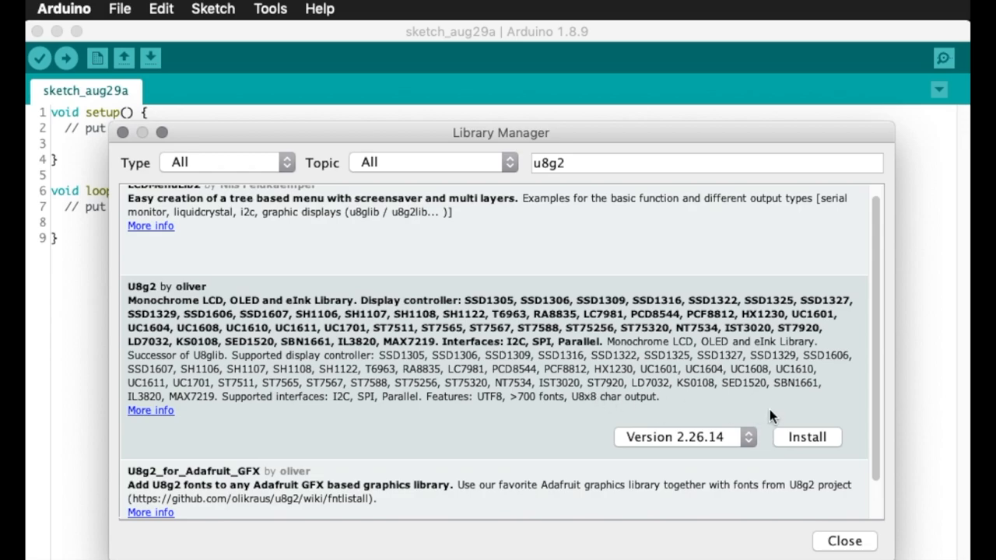
scroll(down, 3)
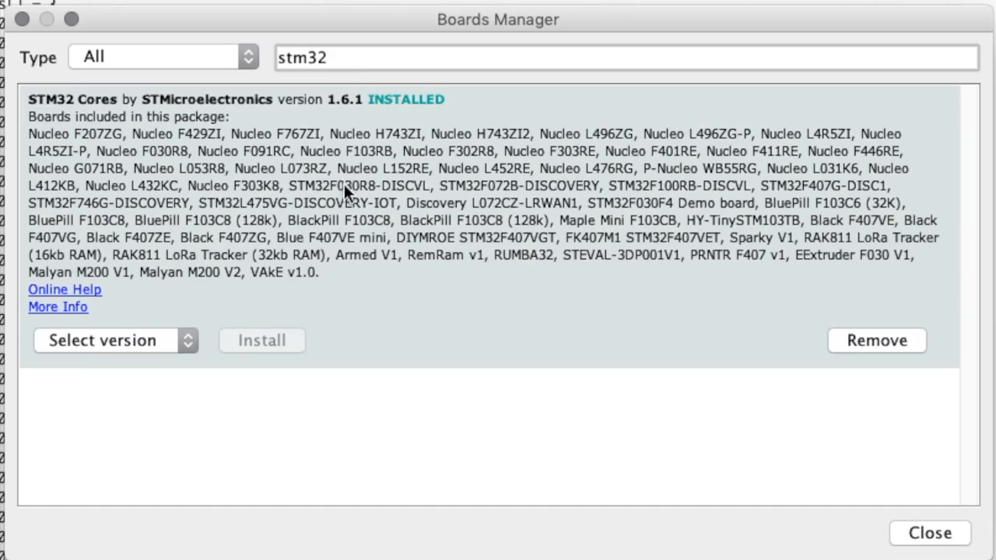
mouse_move(248, 159)
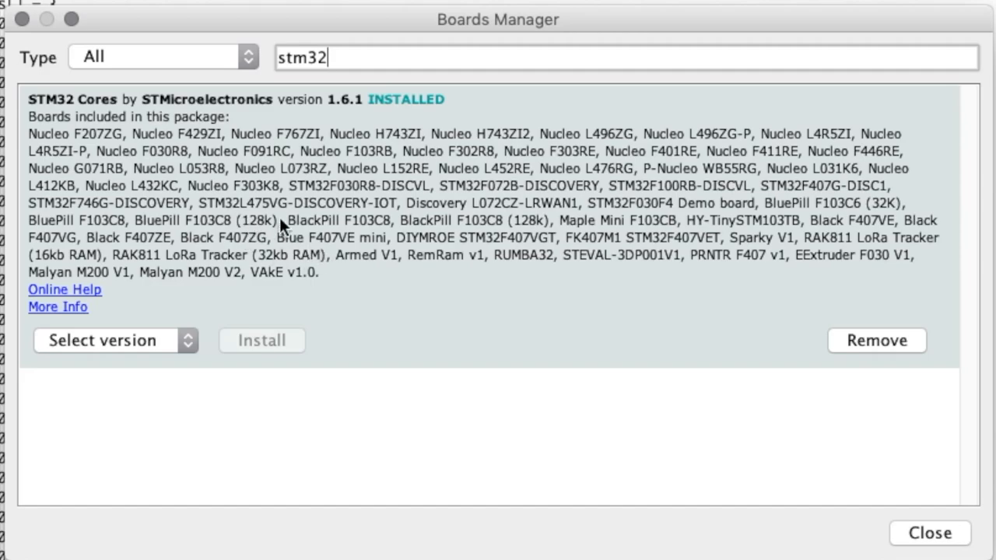
mouse_move(284, 230)
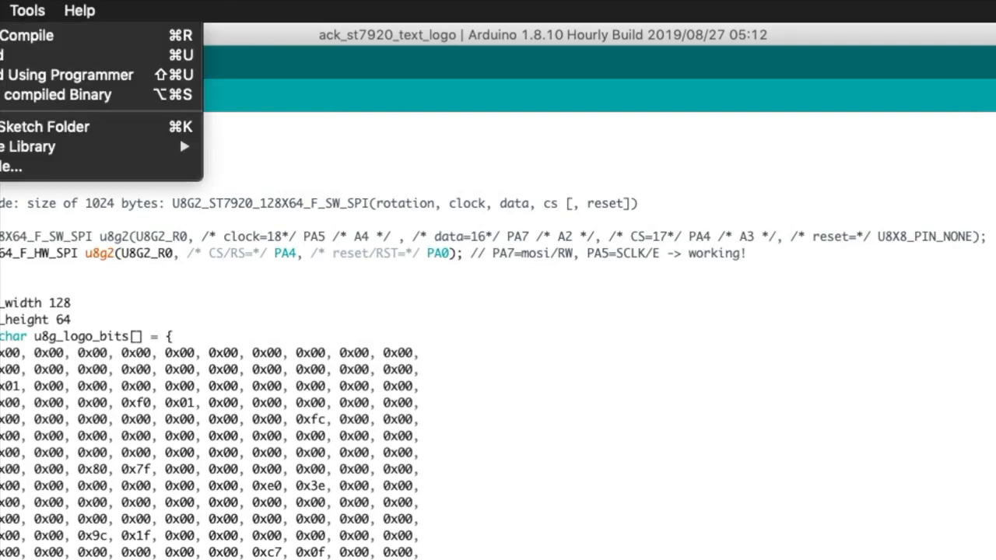
click(28, 9)
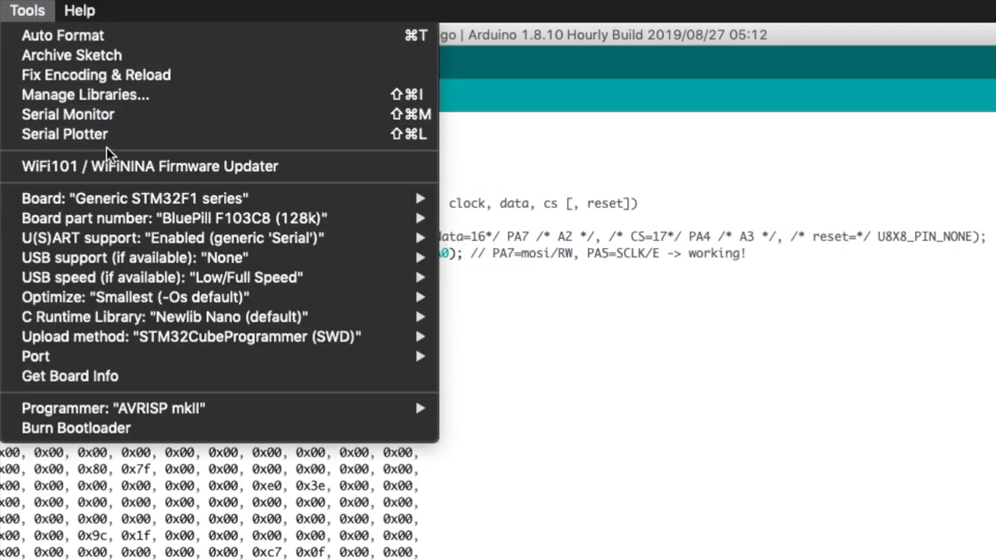
click(132, 198)
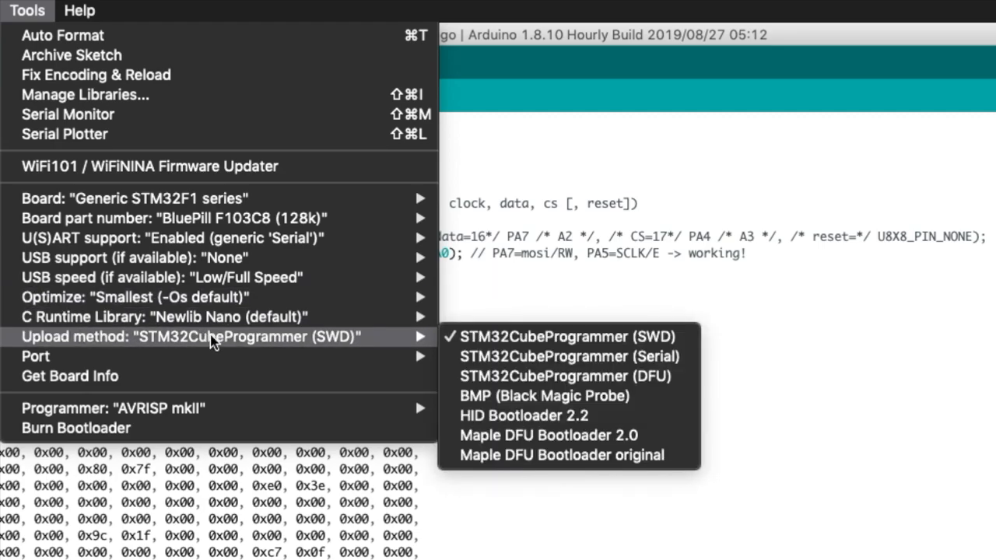
mouse_move(568, 435)
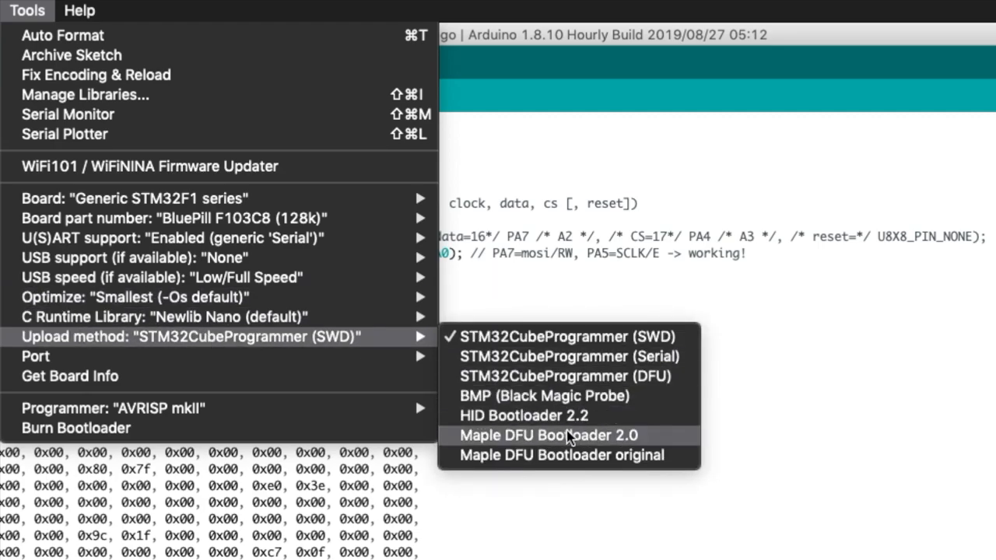
mouse_move(557, 375)
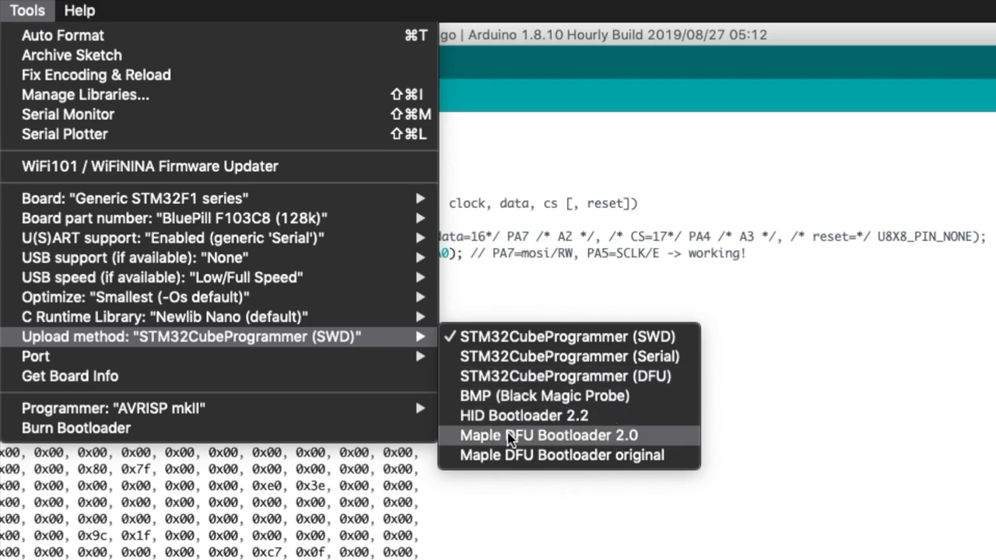
mouse_move(526, 443)
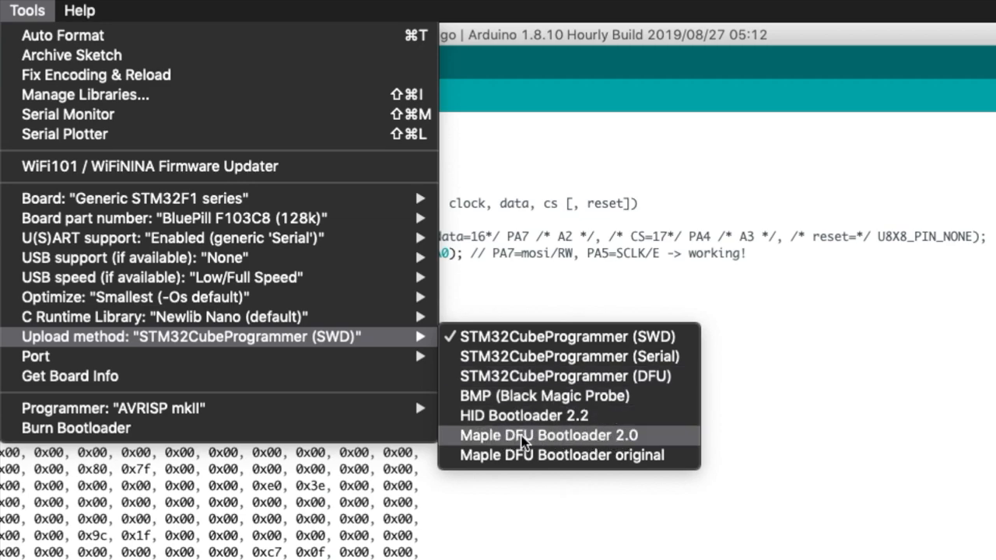
mouse_move(501, 415)
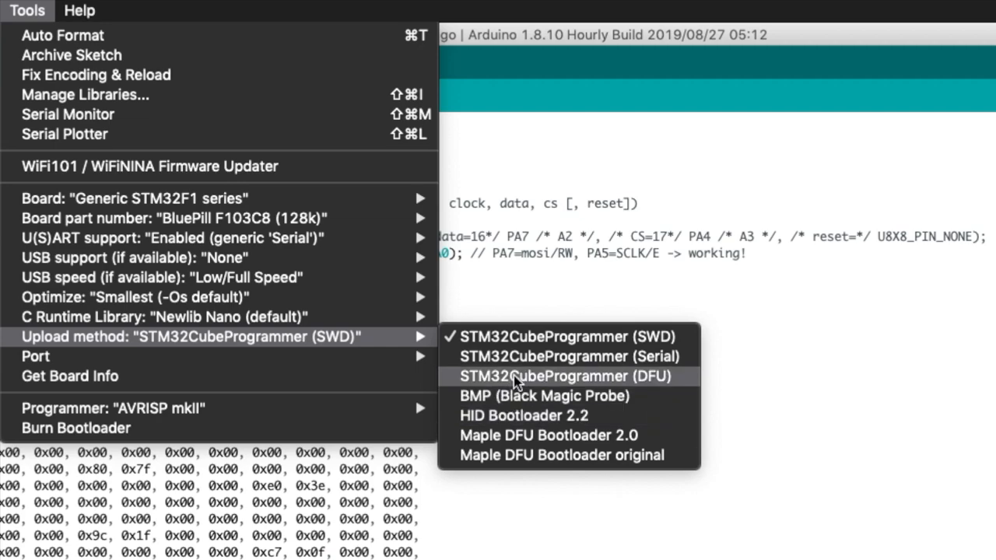
mouse_move(536, 336)
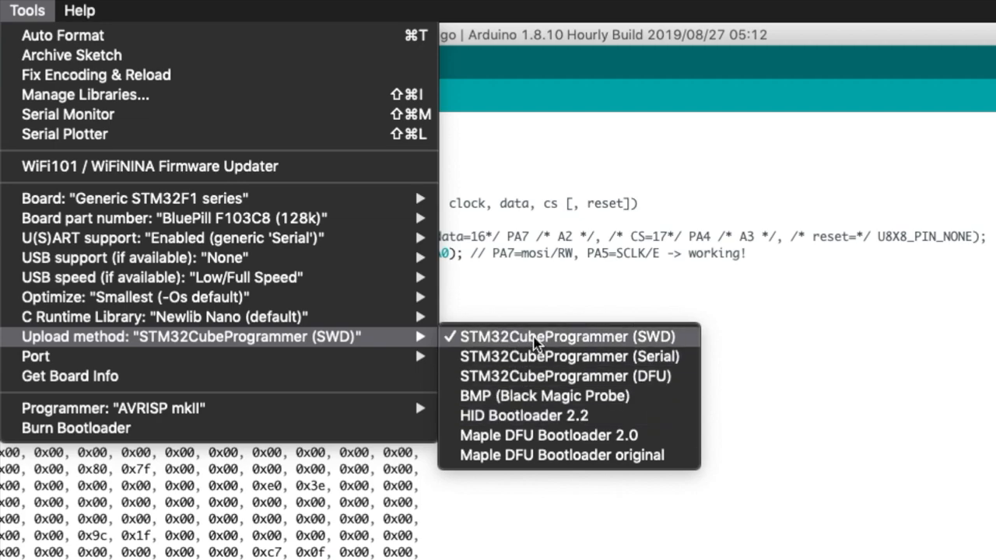
mouse_move(179, 356)
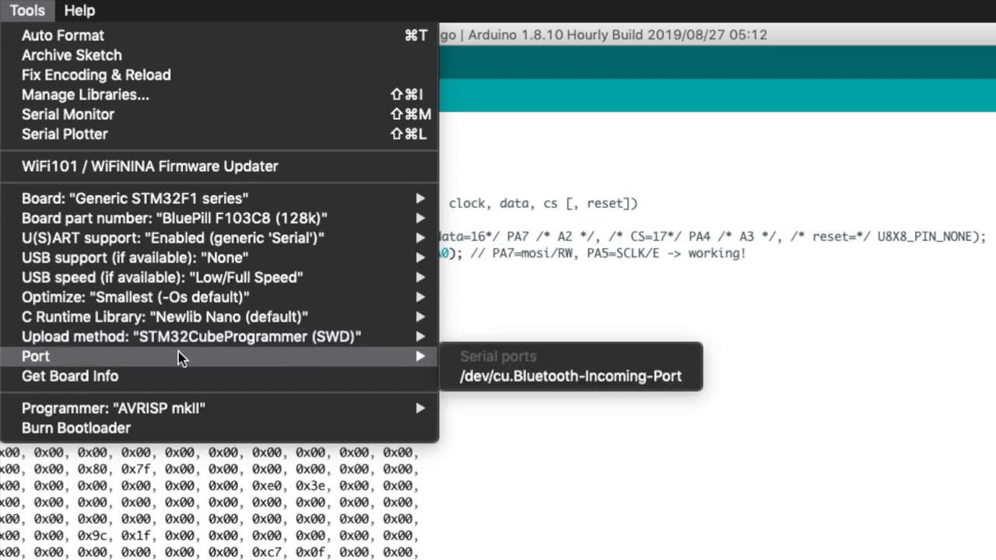
mouse_move(498, 376)
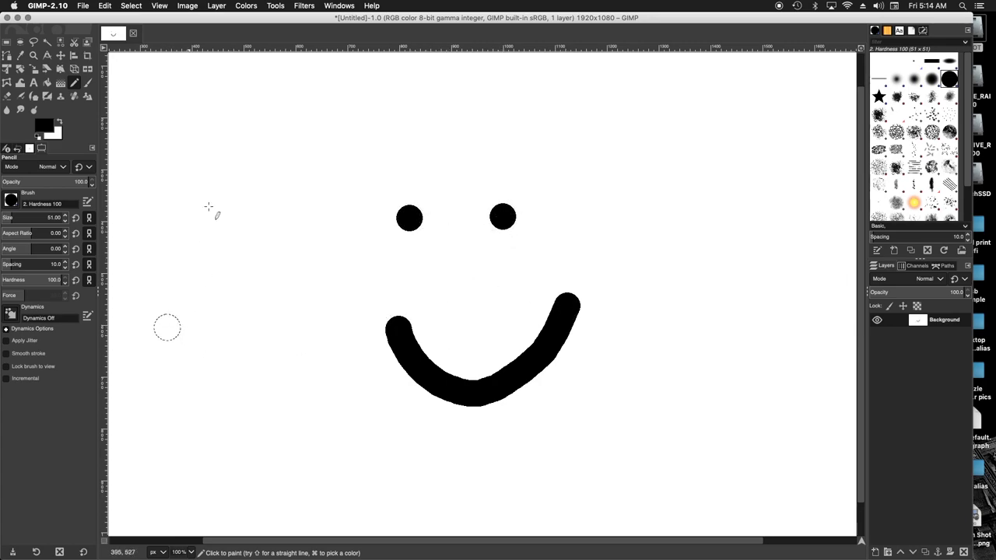
Leave the GIMP smiley canvas for the file listing of the exported logog images
click(84, 6)
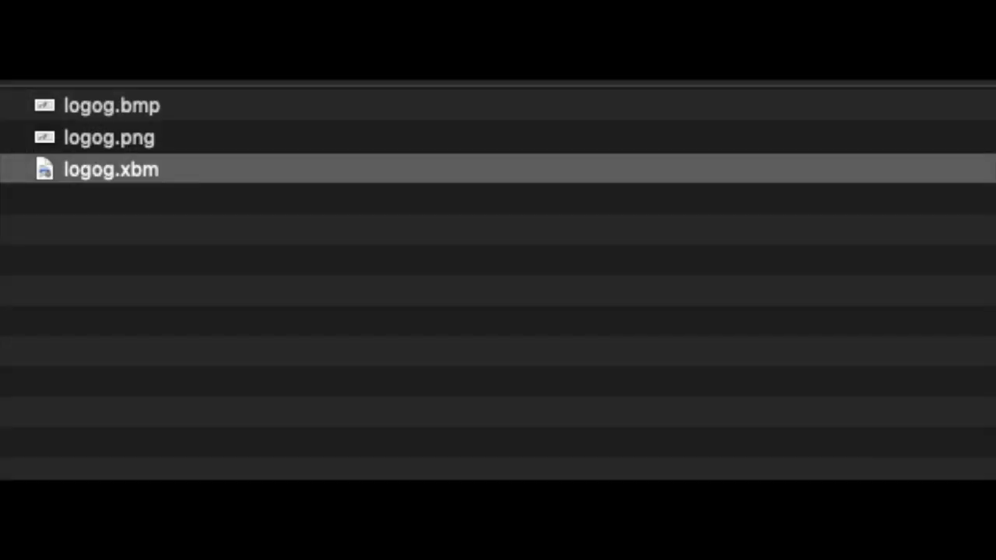
Open logog.xbm from Finder to view its bitmap data
double_click(111, 168)
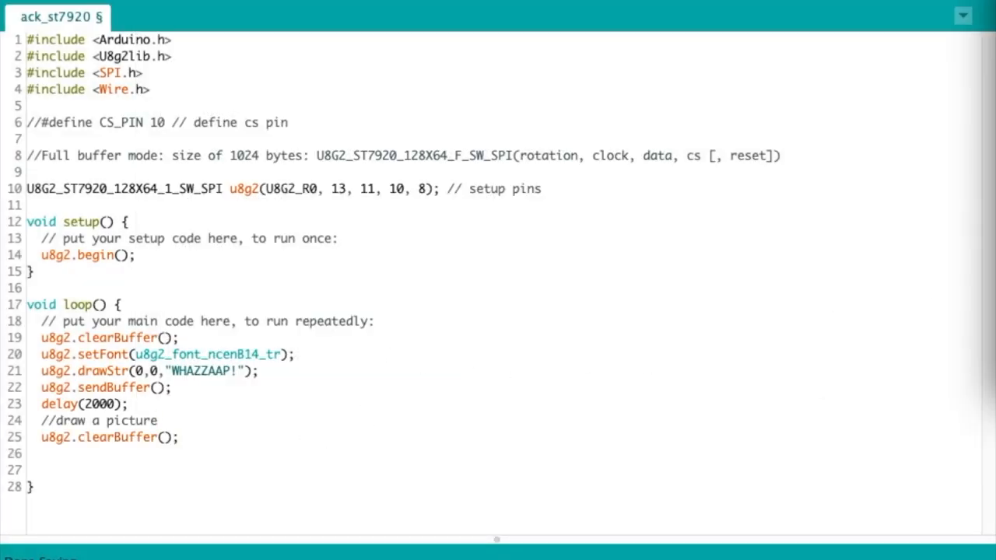
Add u8g2.drawXBM(0, 0, u8g_logo_width, u8g_logo_height, u8g_logo_bits) and u8g2.sendBuffer() to loop()
text(u8g2.drawXBM( 0, 0, u8g_logo_width, u8g_logo_height, u8g_logo_bits);)
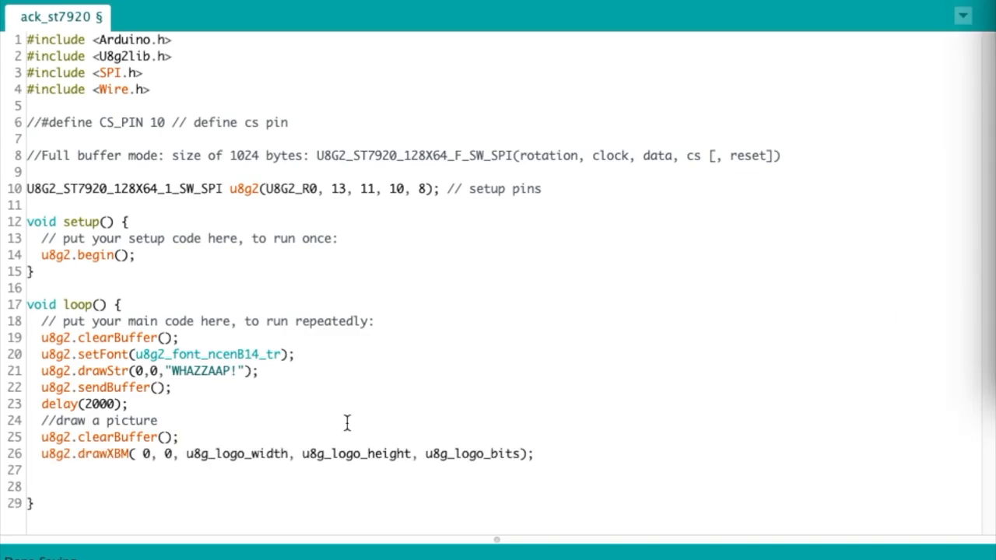
text(u8g2.sendBuffer();)
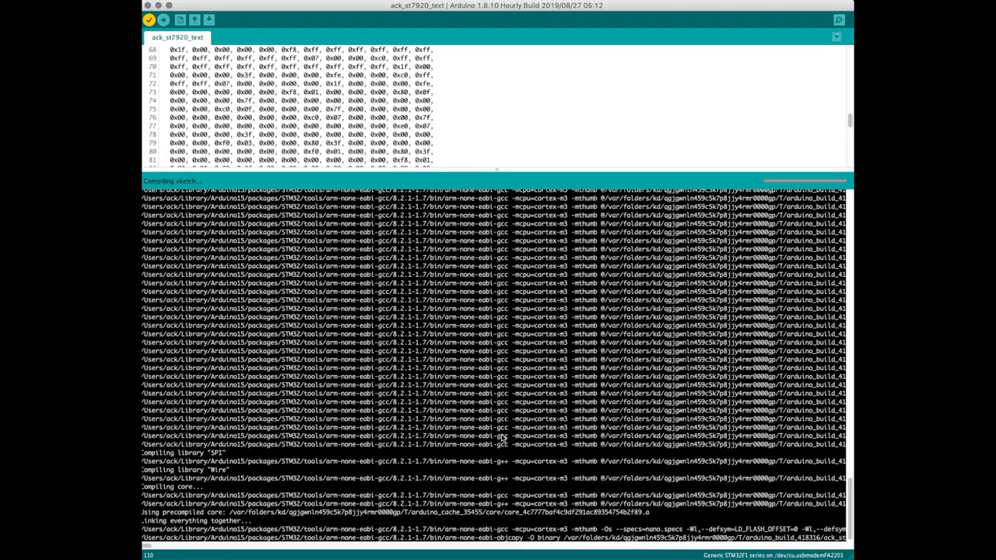
Load the U8g2 full_buffer FPS example from File > Examples
click(28, 6)
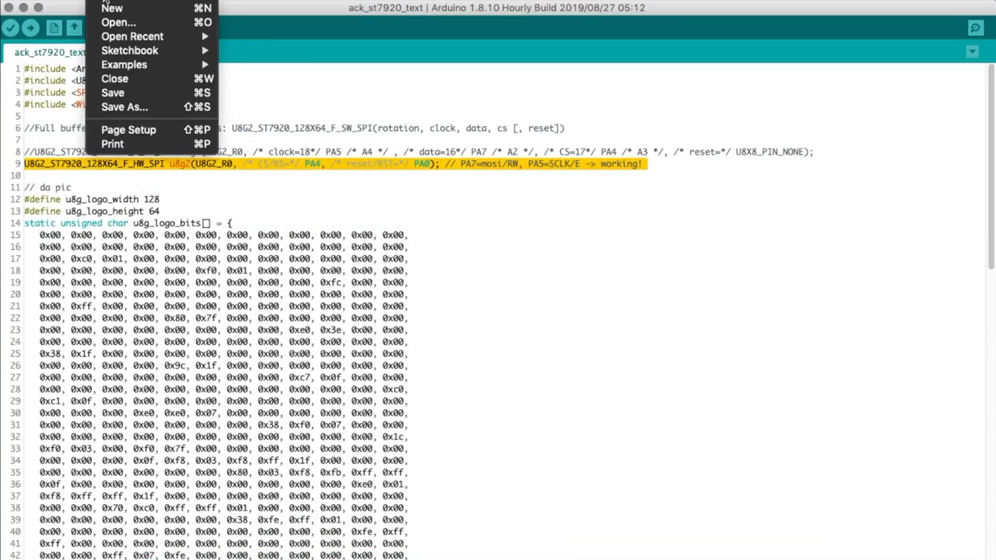
click(125, 66)
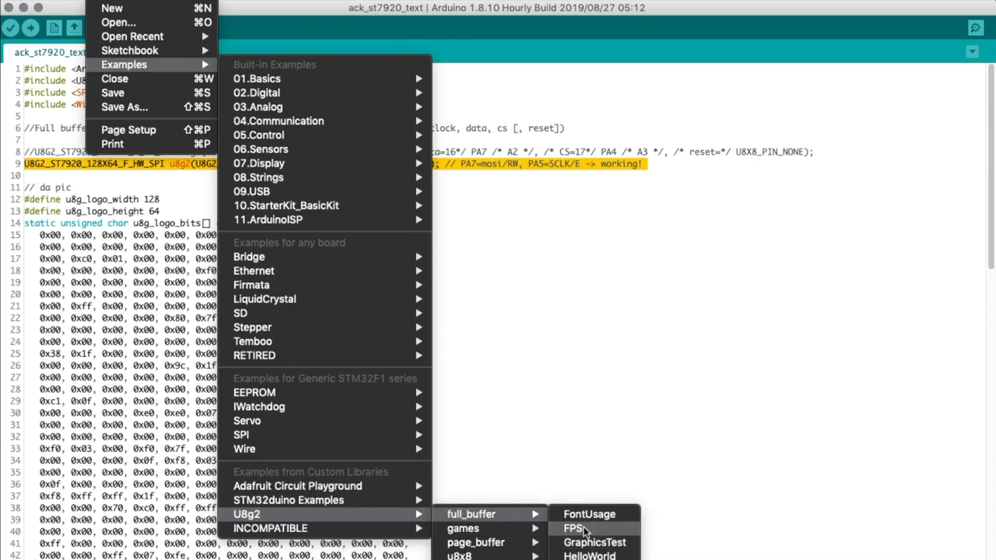
mouse_move(588, 514)
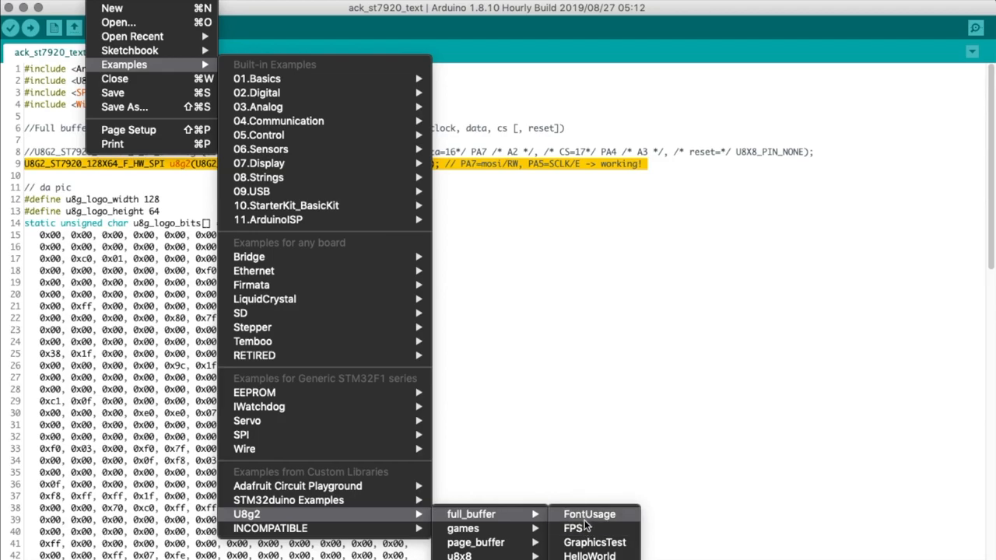
click(576, 529)
text(st-flash write)
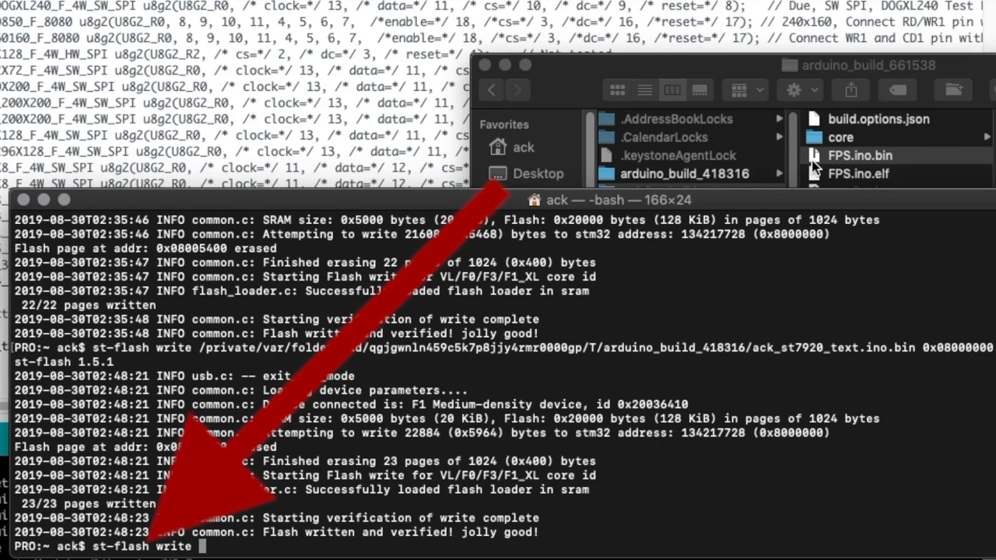
Run st-flash write with the build folder's FPS.ino.bin at 0x08000000 and watch the pages being written
text(/private/var/folders/kd/qgjgwnln459c5k7p8jjy4rmr0000gp/T/arduino_build_661538/FPS.ino.bin)
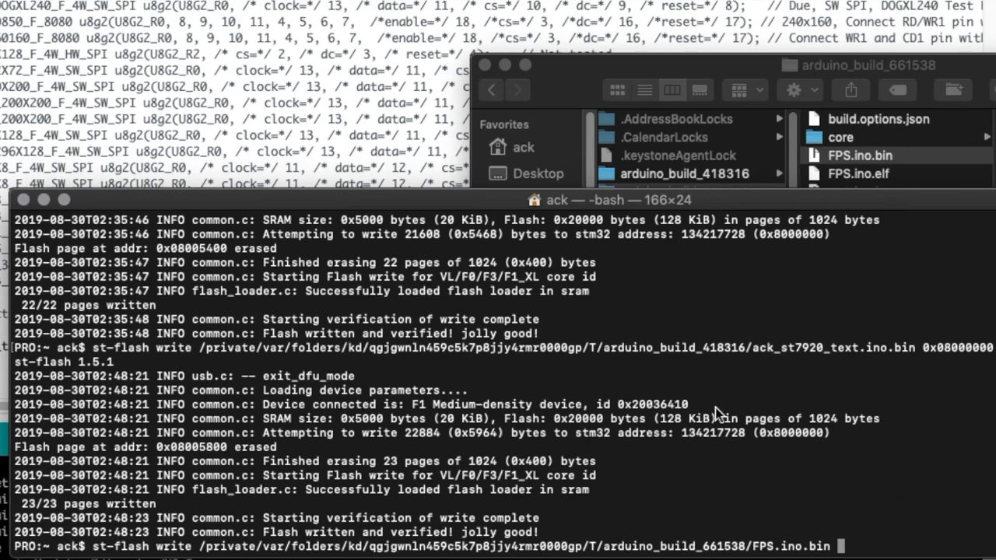
text(0x08000000)
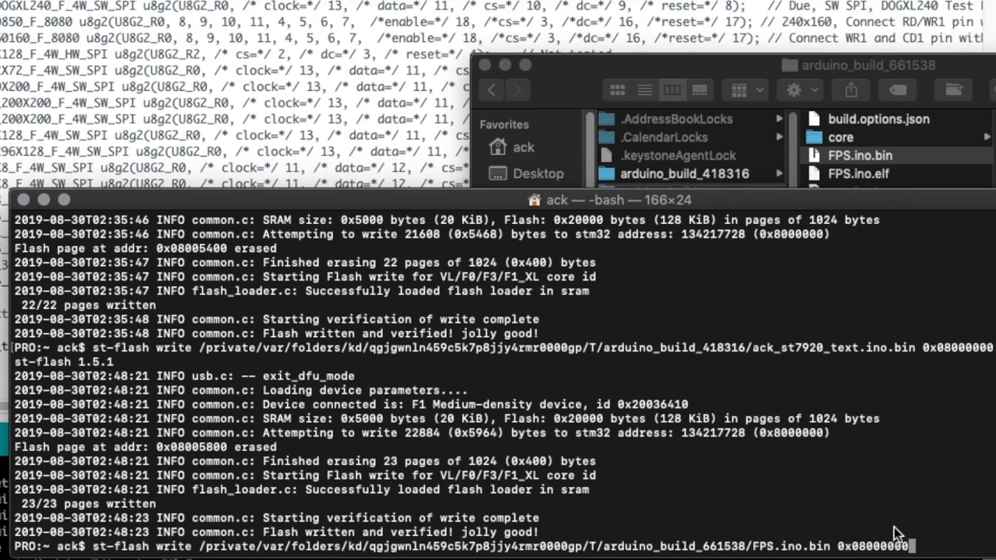
mouse_move(893, 523)
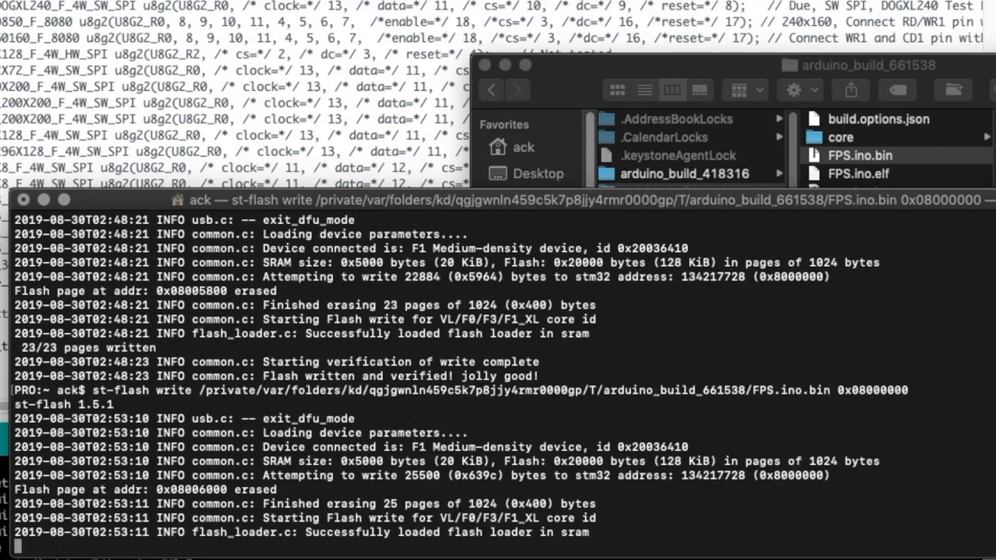
scroll(down, 3)
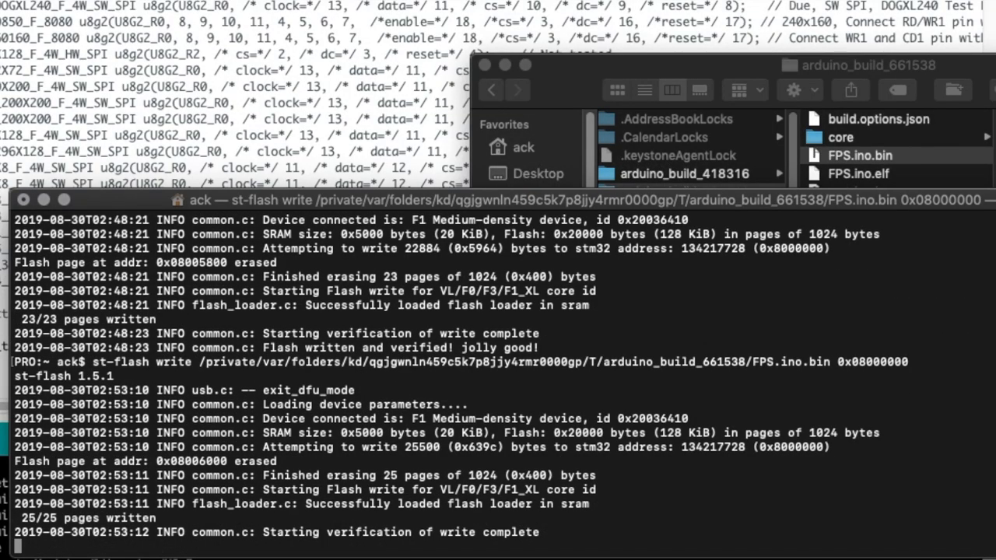